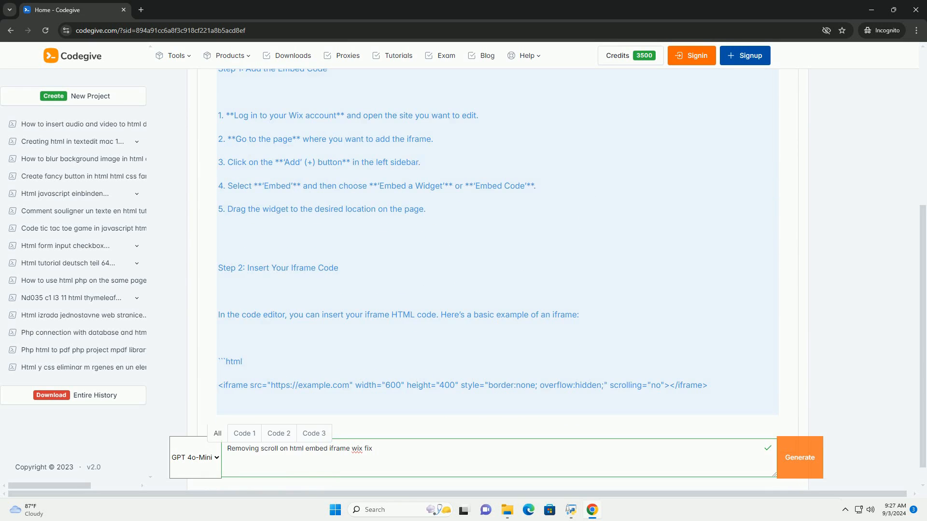
{"action": "scroll", "scroll_direction": "down", "scroll_amount": 3}
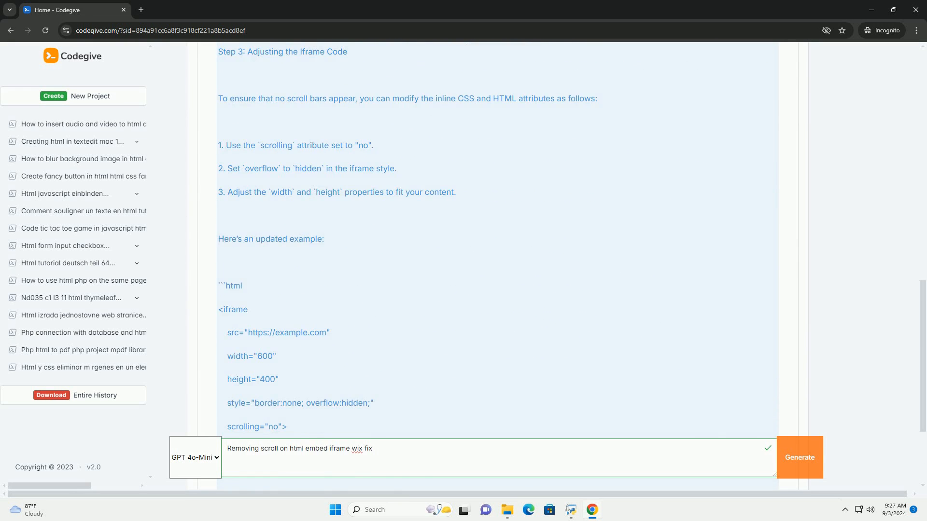
{"action": "scroll", "scroll_direction": "down", "scroll_amount": 3}
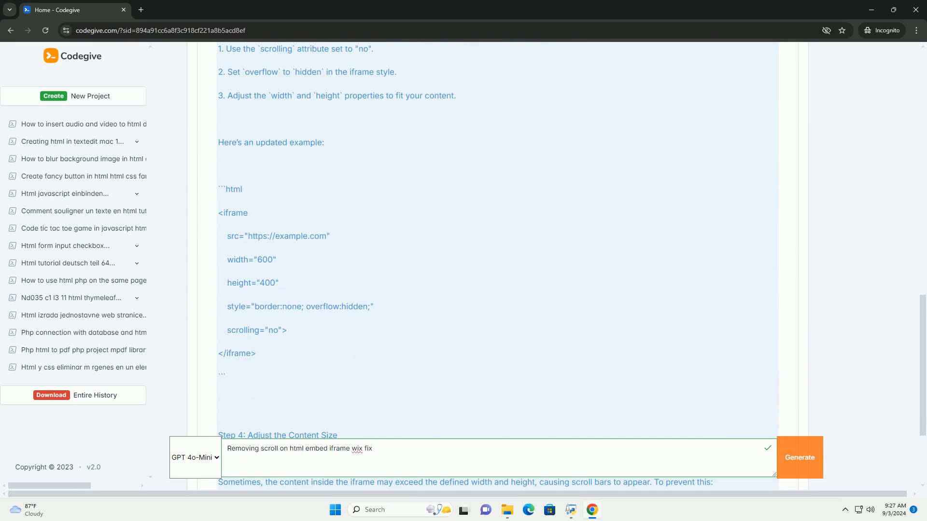
{"action": "scroll", "scroll_direction": "down", "scroll_amount": 3}
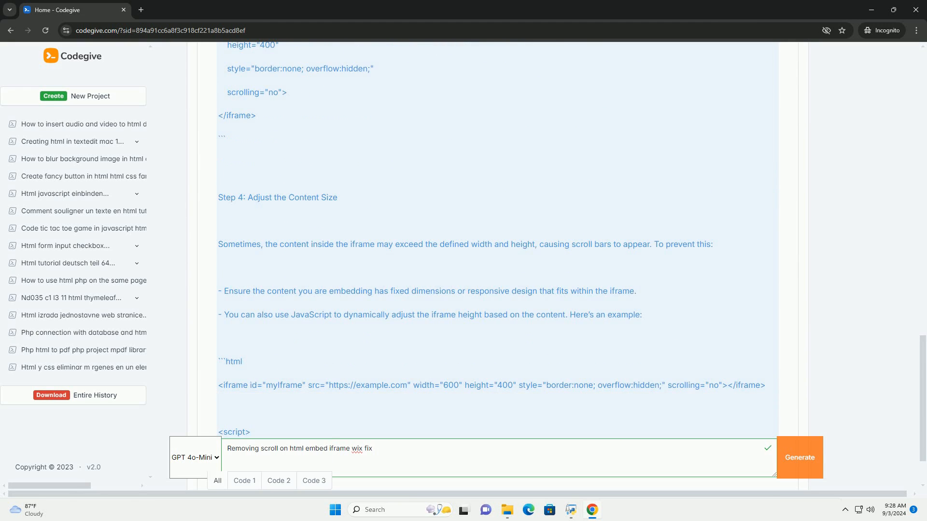
{"action": "scroll", "scroll_direction": "down", "scroll_amount": 3}
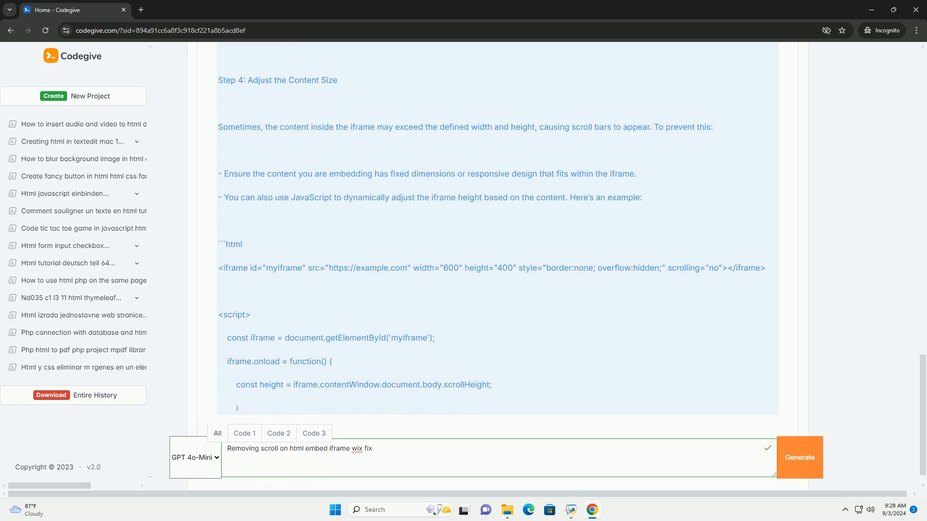
{"action": "scroll", "scroll_direction": "down", "scroll_amount": 3}
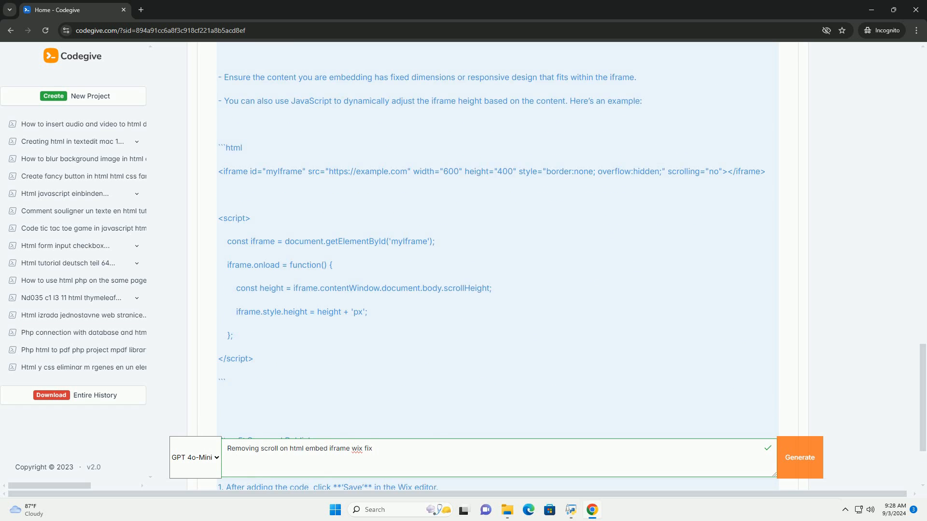
{"action": "scroll", "scroll_direction": "down", "scroll_amount": 3}
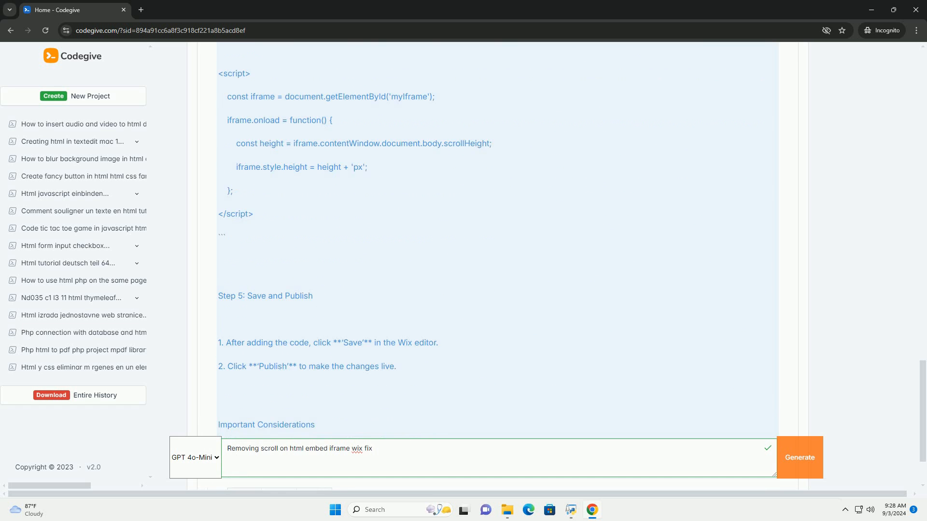
{"action": "scroll", "scroll_direction": "down", "scroll_amount": 3}
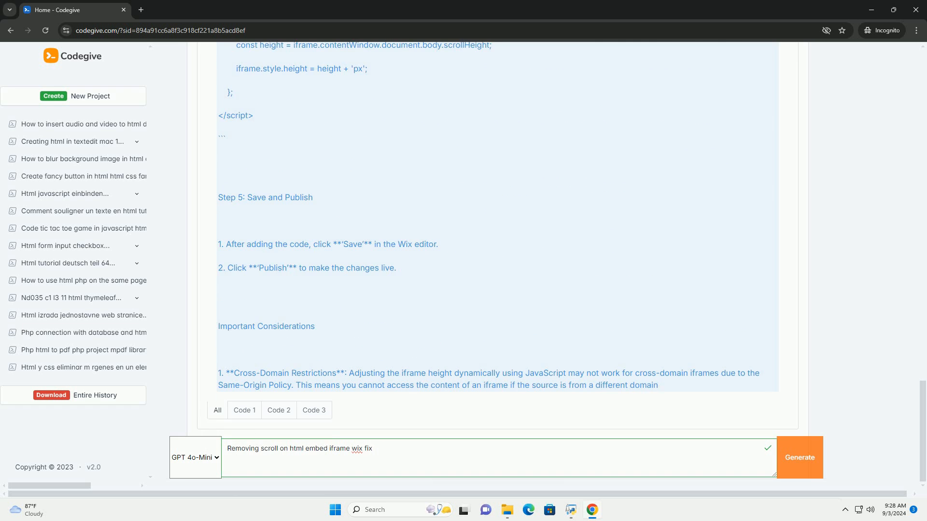
{"action": "scroll", "scroll_direction": "down", "scroll_amount": 3}
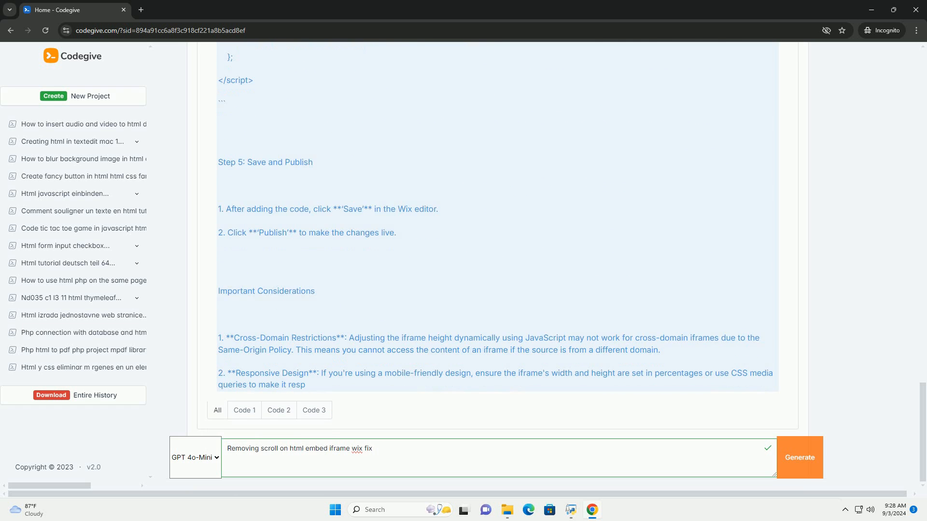
{"action": "scroll", "scroll_direction": "down", "scroll_amount": 3}
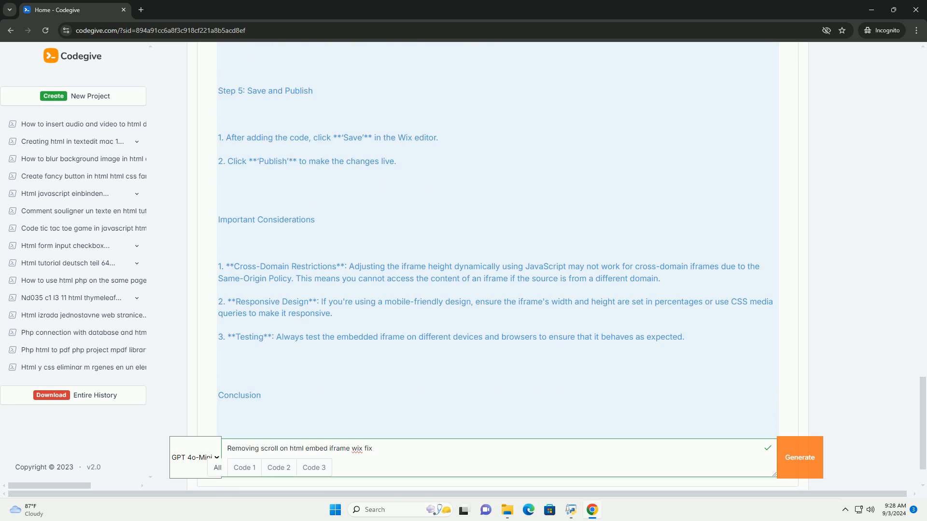